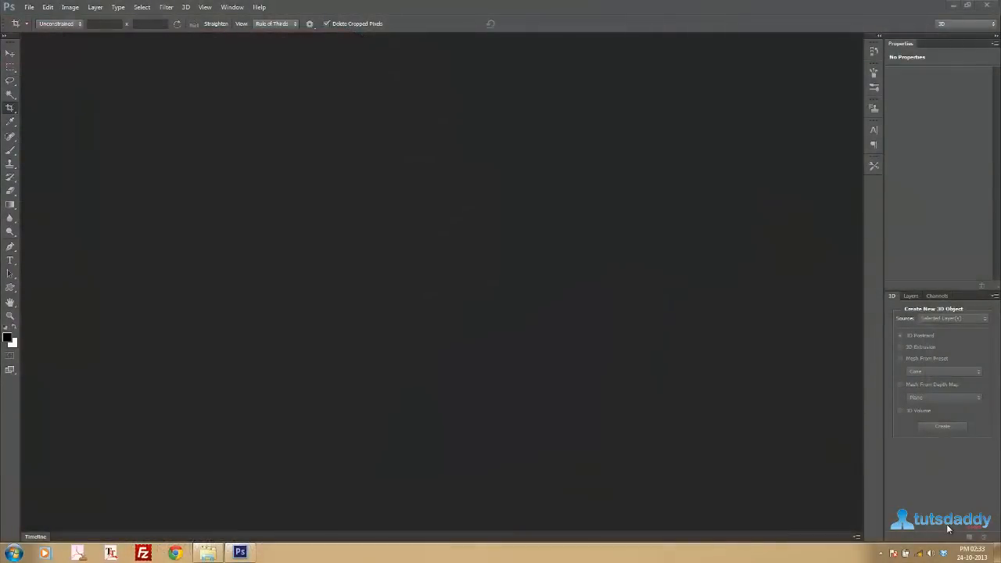
mouse_move(554, 14)
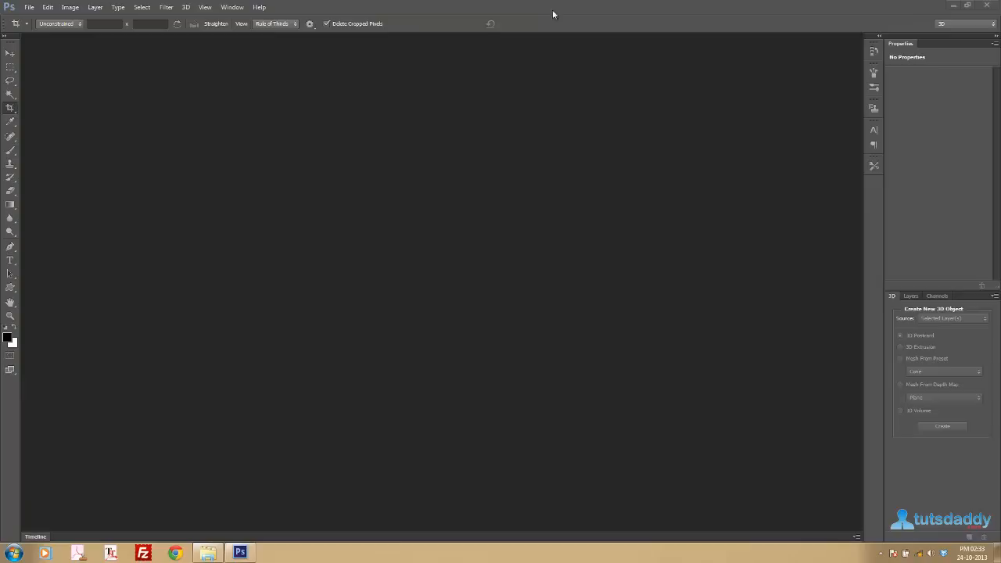
Step: Open the 1.psd website layout and answer the text-layer update prompt
left_click(28, 6)
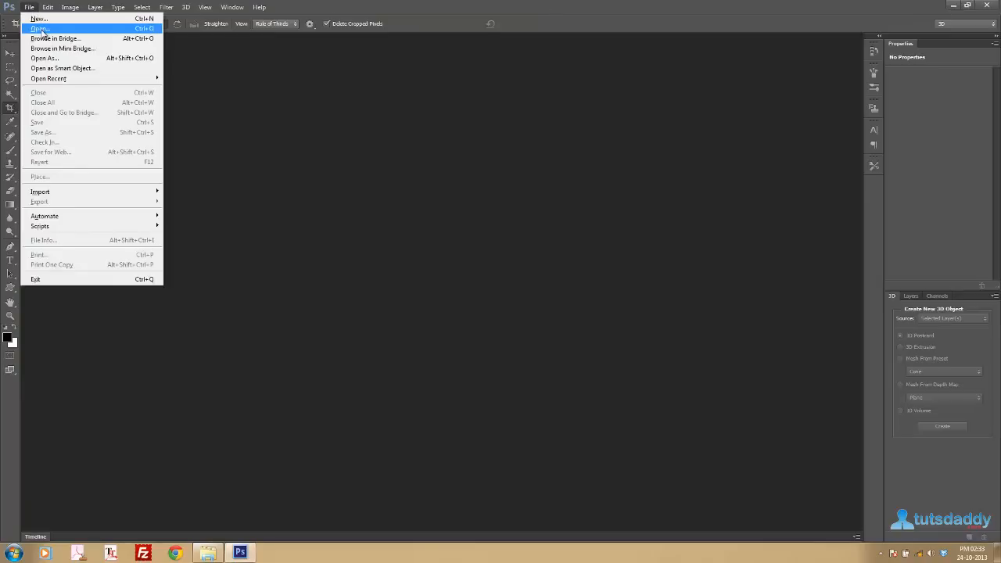
left_click(39, 28)
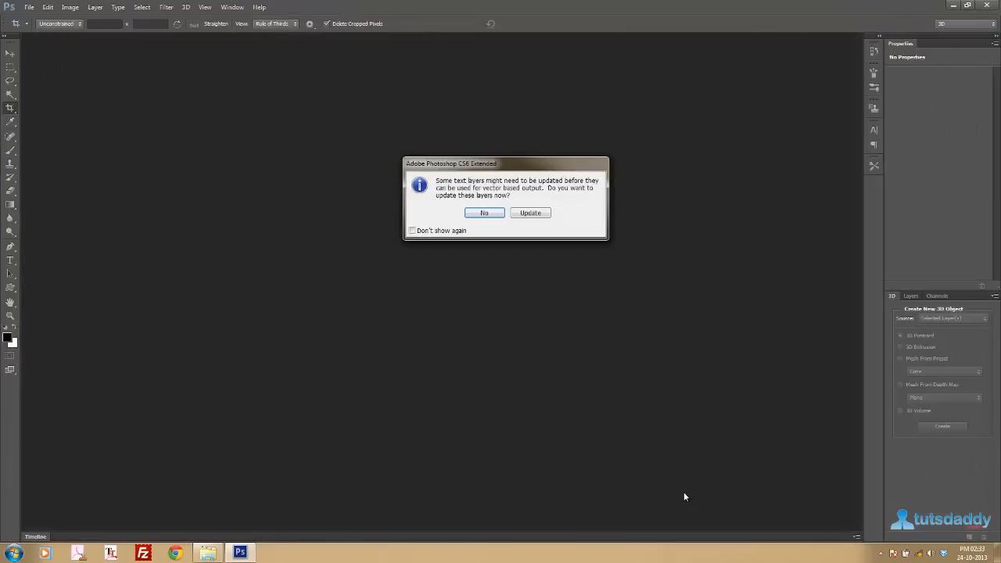
left_click(485, 212)
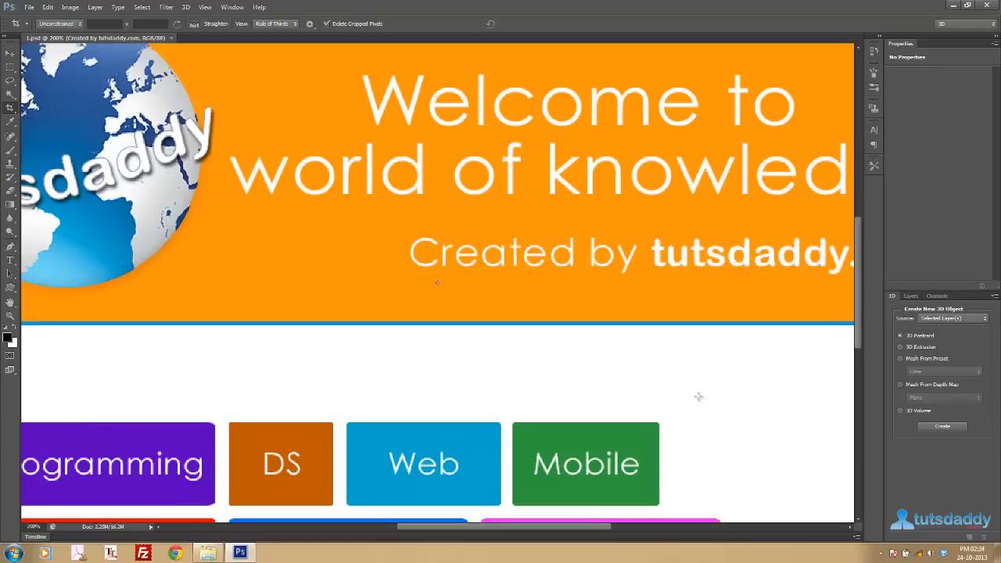
Step: Fit the whole tutsdaddy page layout in the window with Ctrl+0
key("ctrl+0")
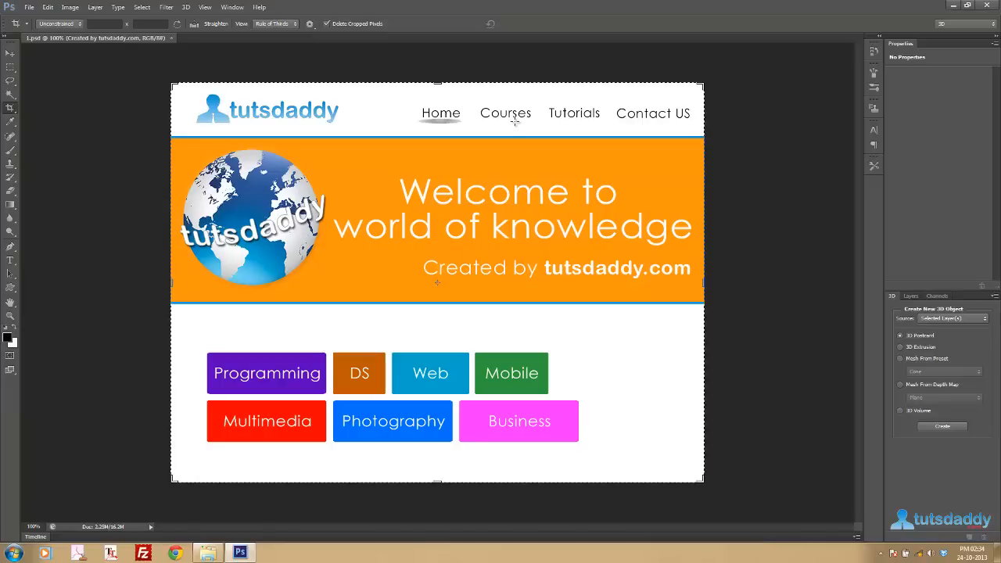
mouse_move(654, 129)
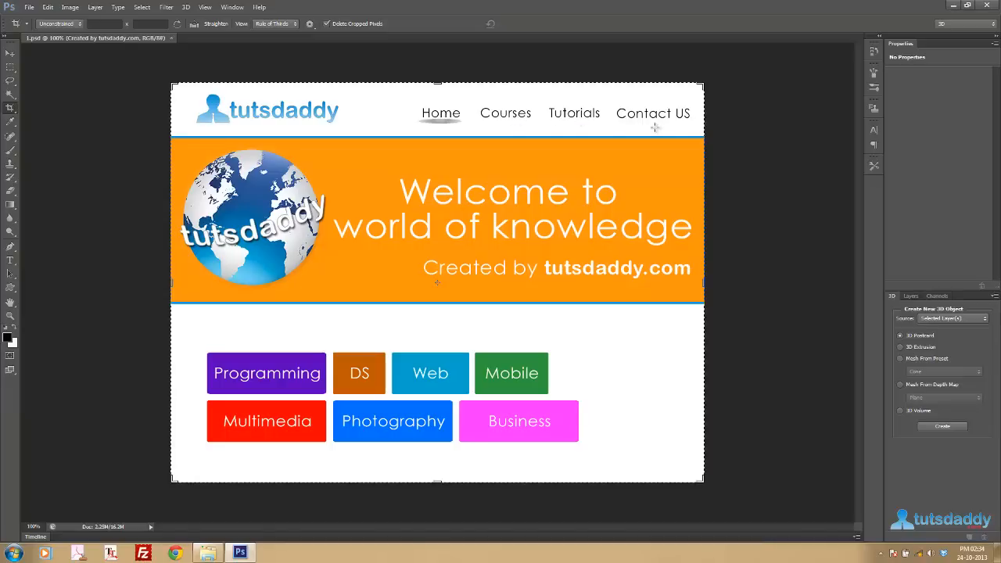
mouse_move(639, 263)
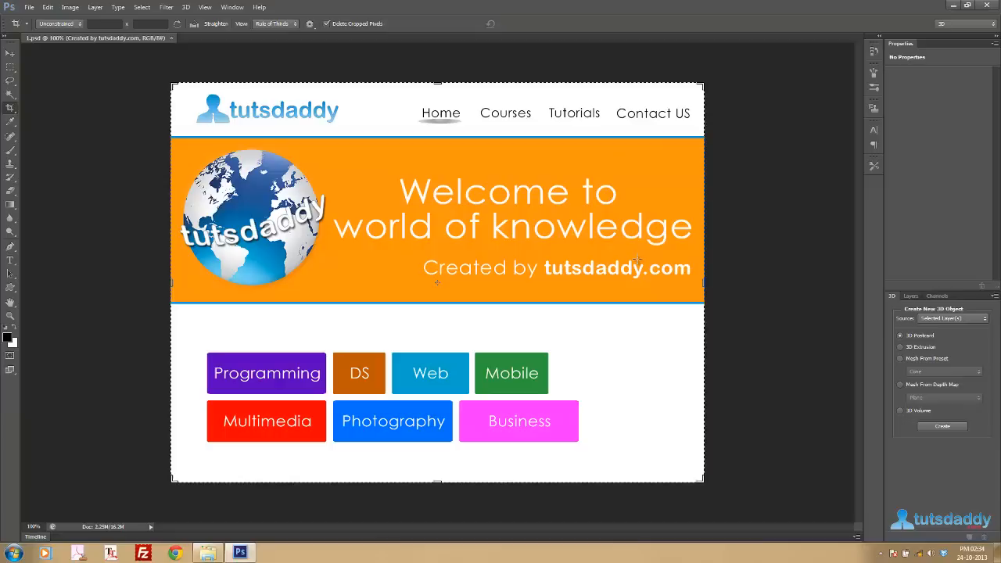
mouse_move(517, 351)
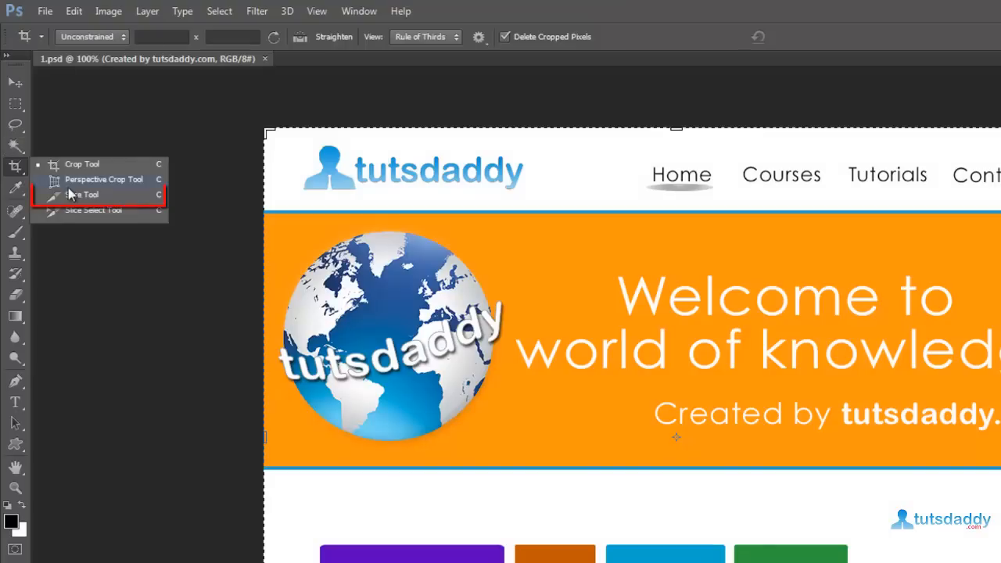
Step: Switch to the Slice Tool for cutting the layout into slices
left_click(81, 194)
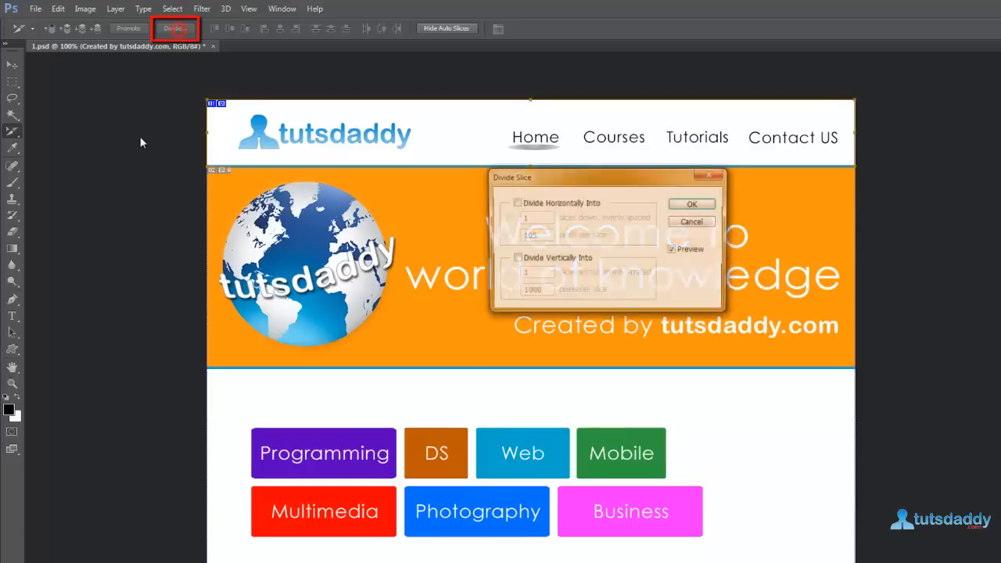
Step: Divide the header slice vertically into 5 slices across and confirm
left_click_drag(510, 176, 178, 147)
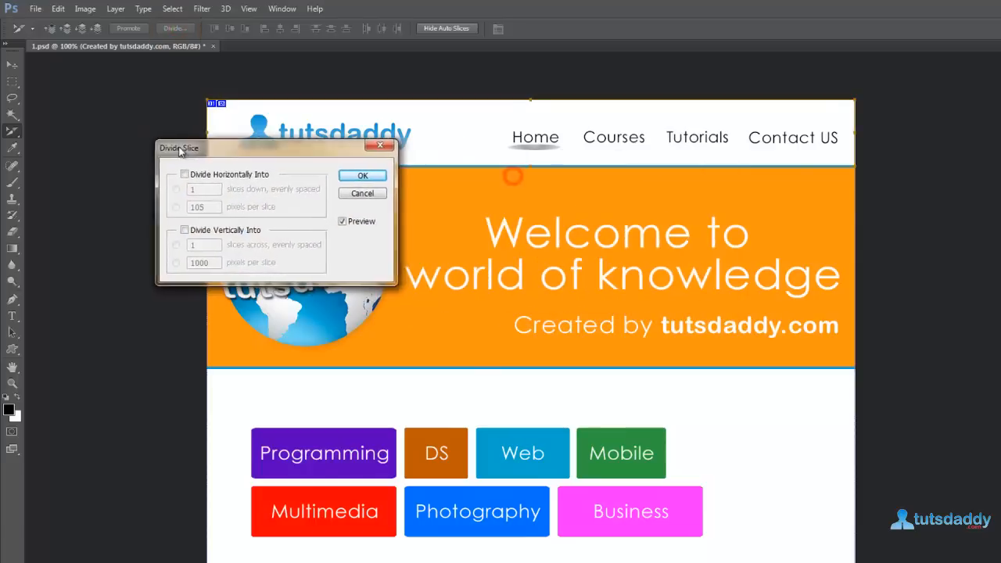
left_click_drag(178, 147, 145, 147)
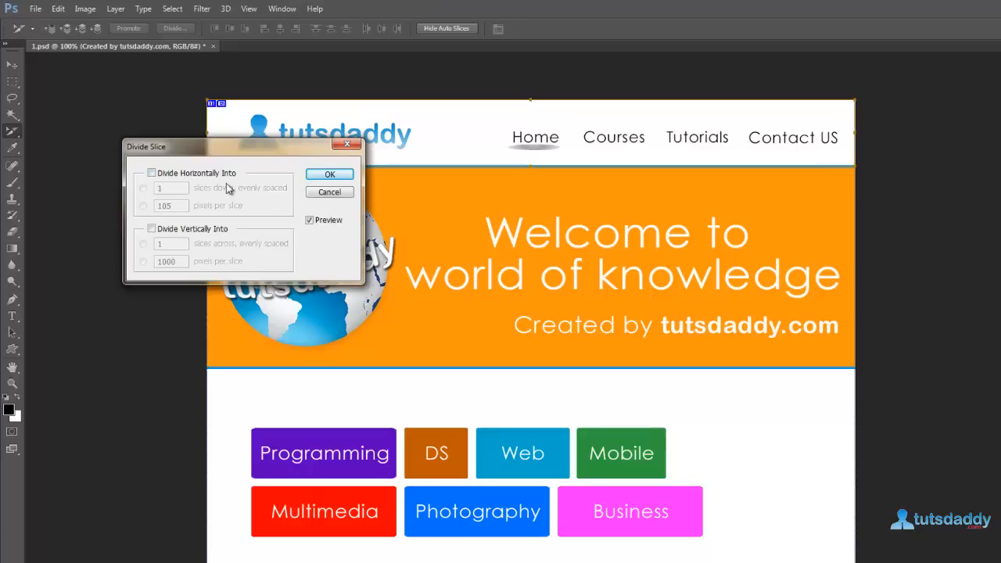
mouse_move(219, 241)
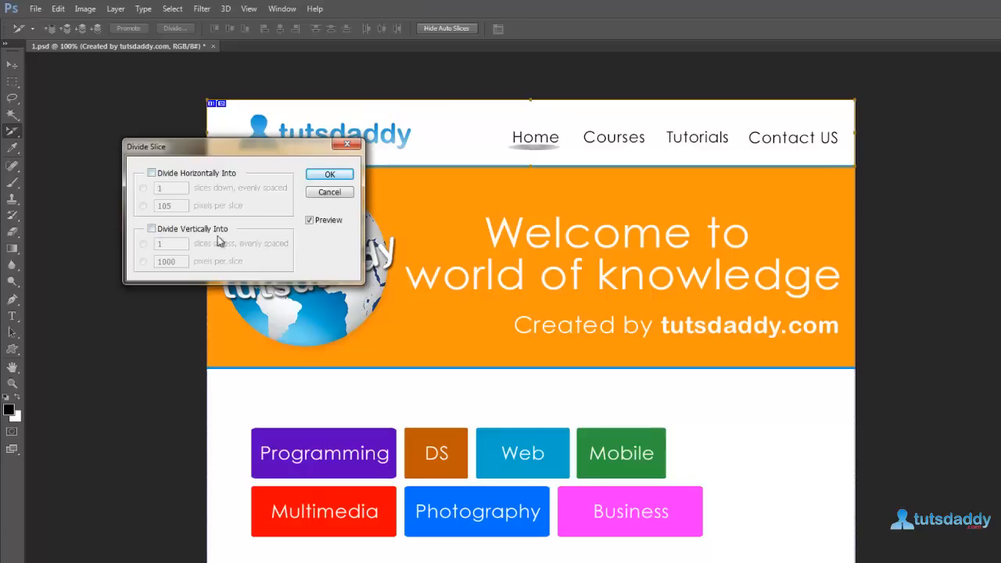
left_click(150, 228)
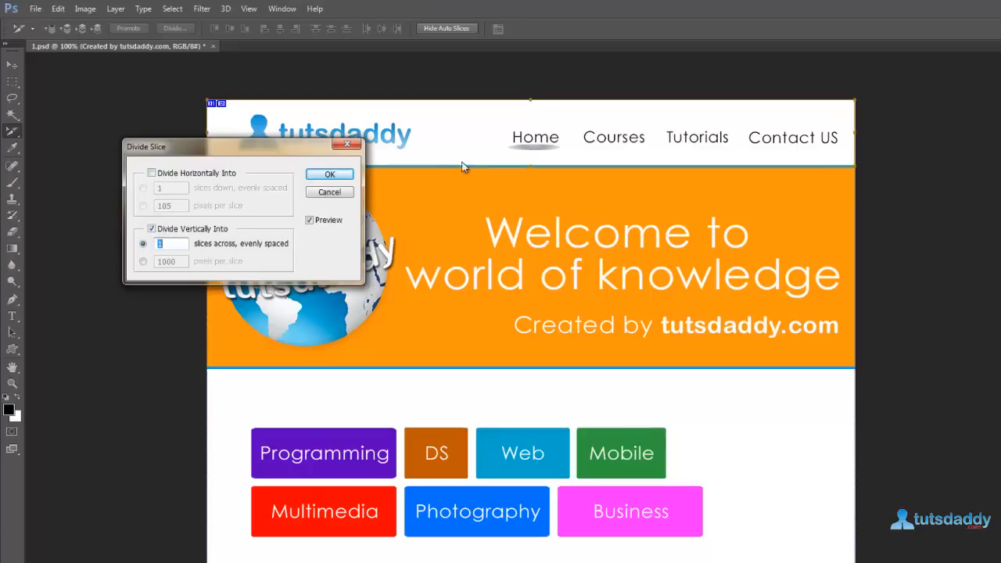
left_click_drag(219, 147, 270, 175)
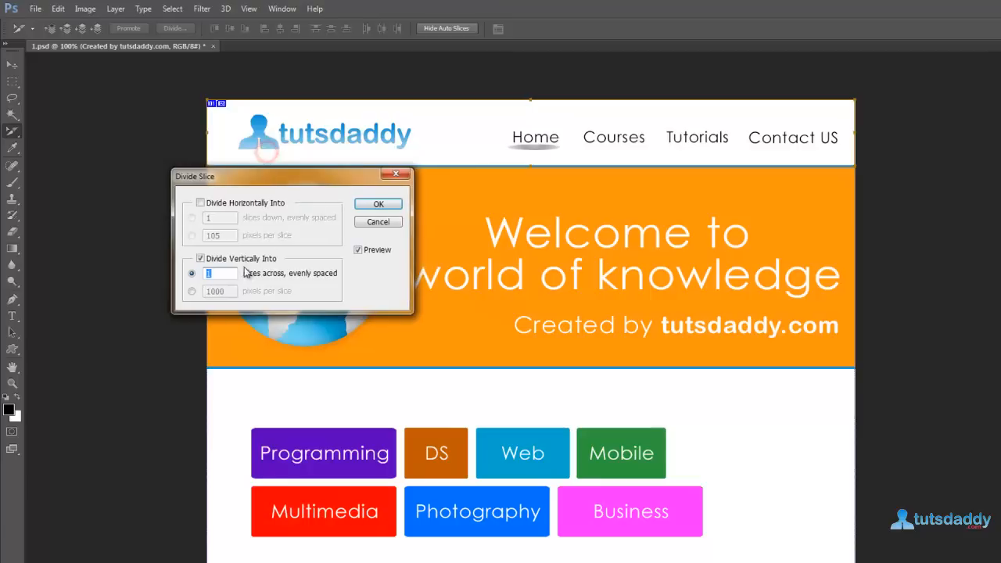
mouse_move(316, 290)
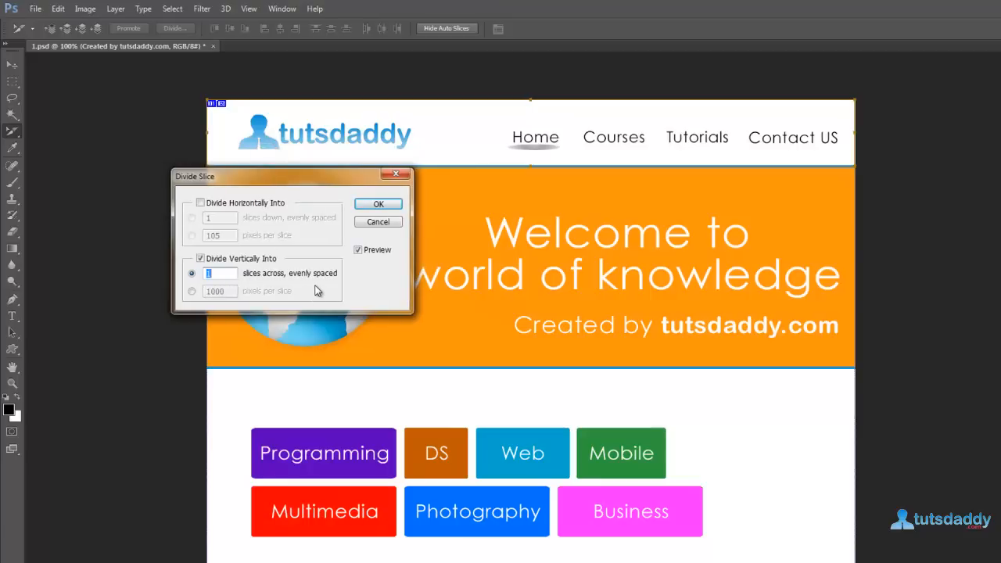
mouse_move(504, 150)
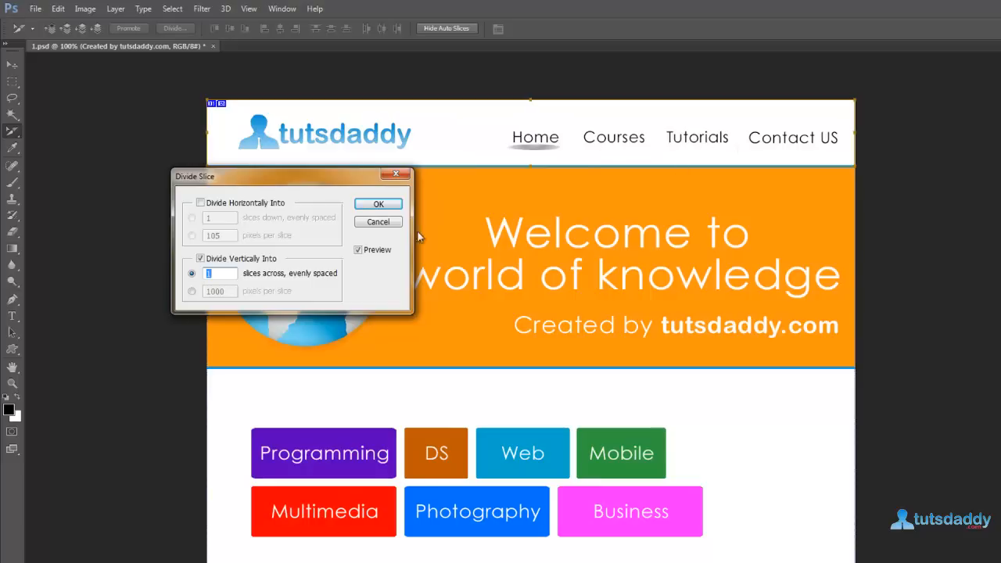
type("5")
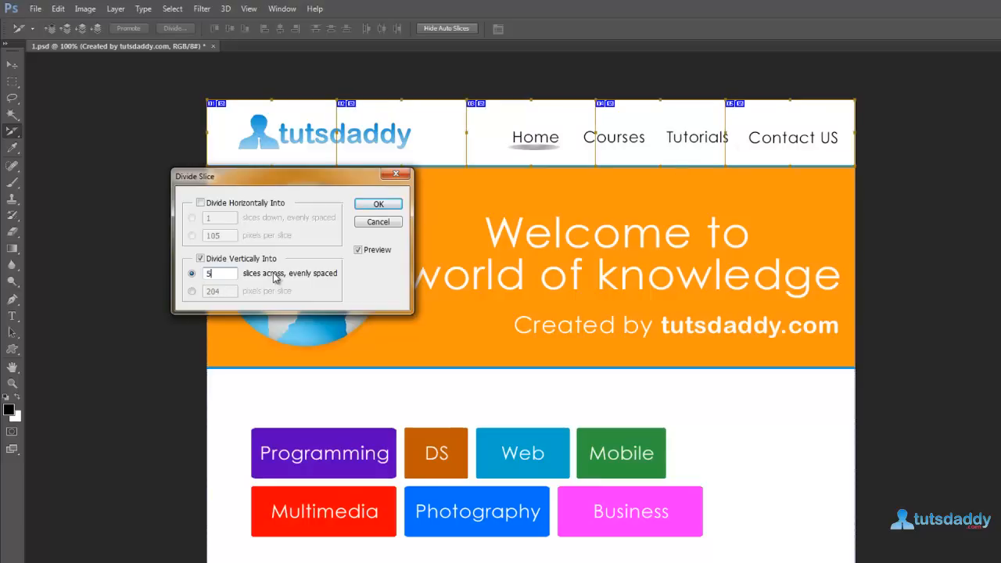
mouse_move(414, 254)
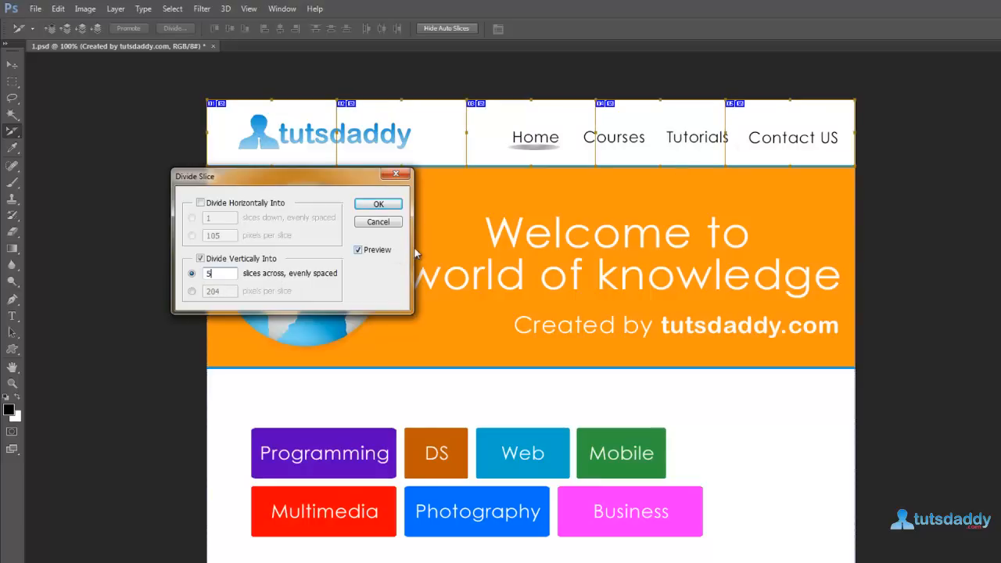
left_click(379, 204)
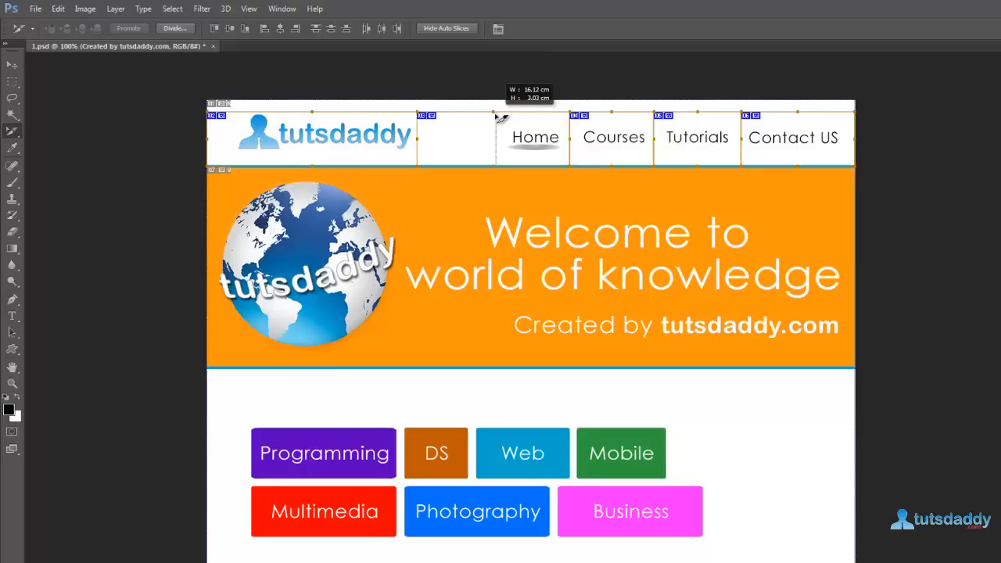
mouse_move(31, 8)
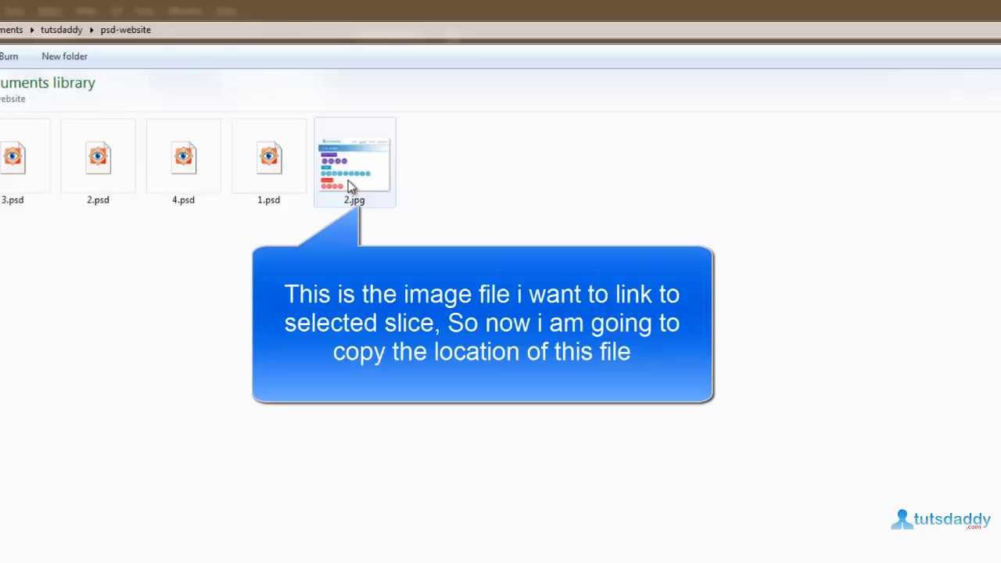
Step: Show the Properties of 2.jpg to read its folder location
right_click(367, 125)
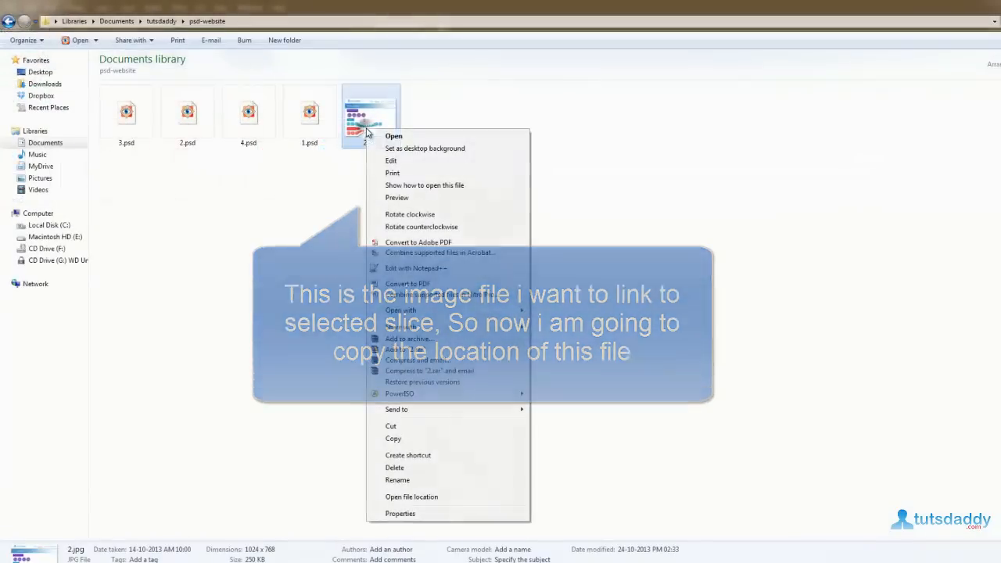
left_click(400, 513)
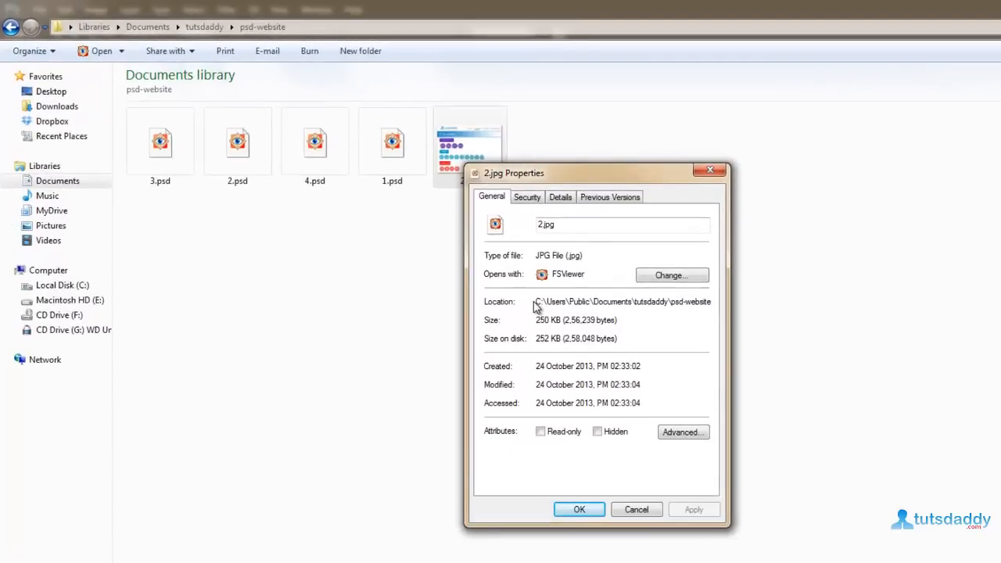
mouse_move(691, 305)
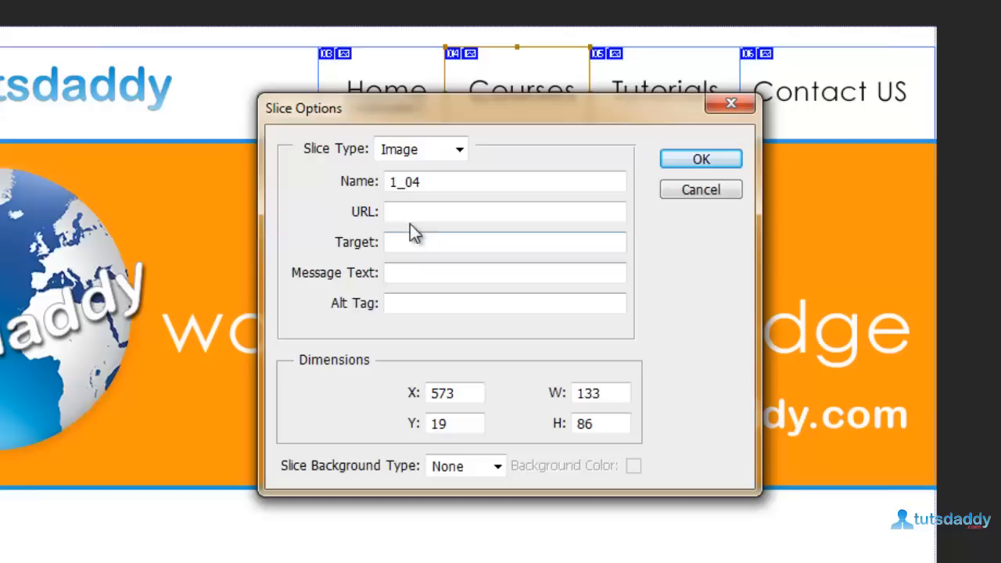
Step: Set the Courses slice URL to the pasted folder path plus 2.JPG and confirm
key("ctrl+v")
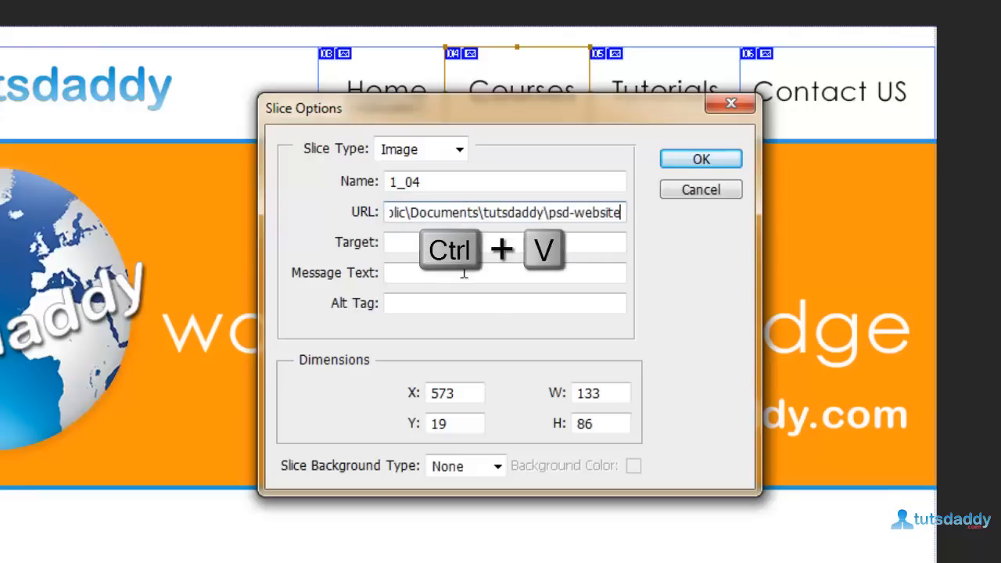
key("ctrl+v")
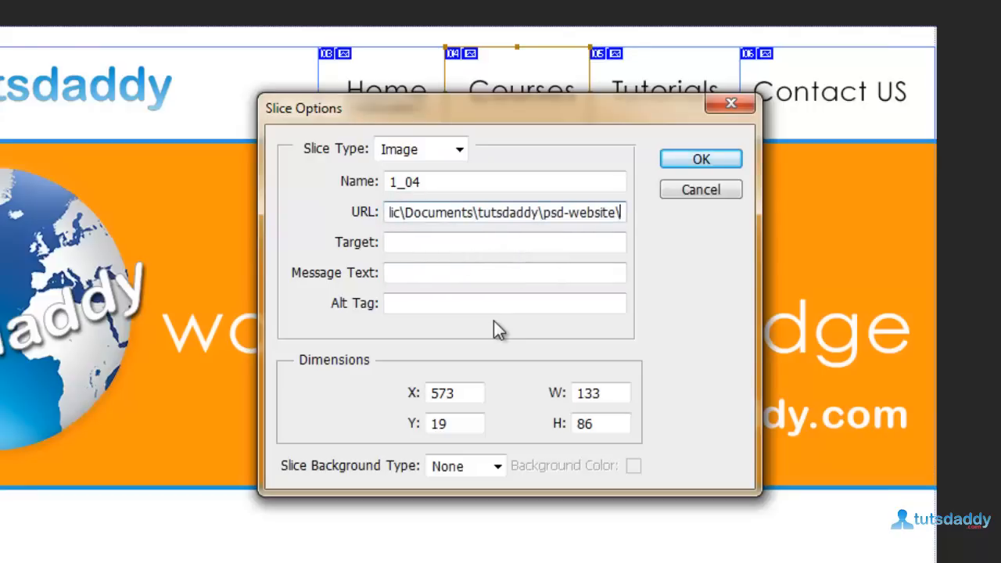
type("2.JPG")
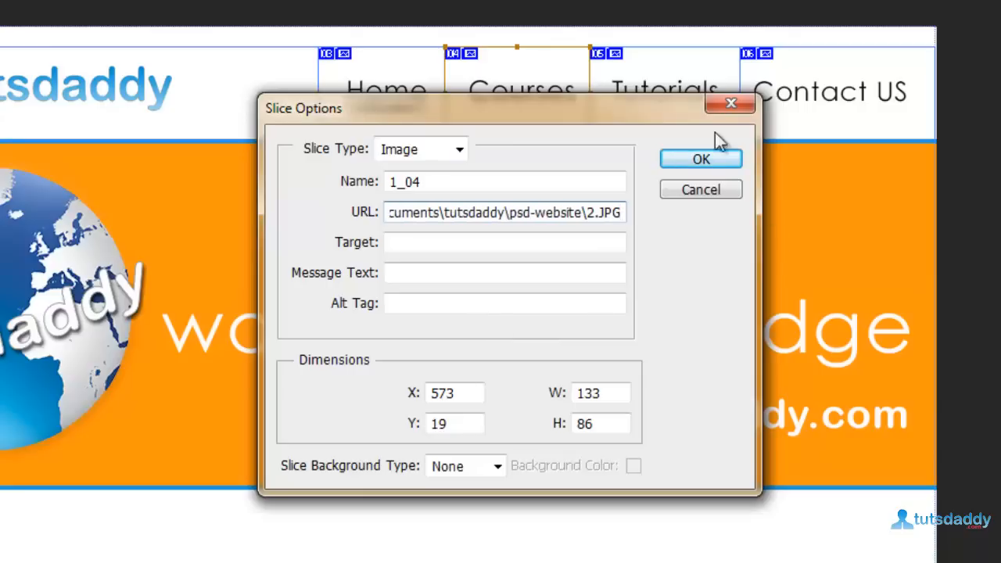
left_click(701, 160)
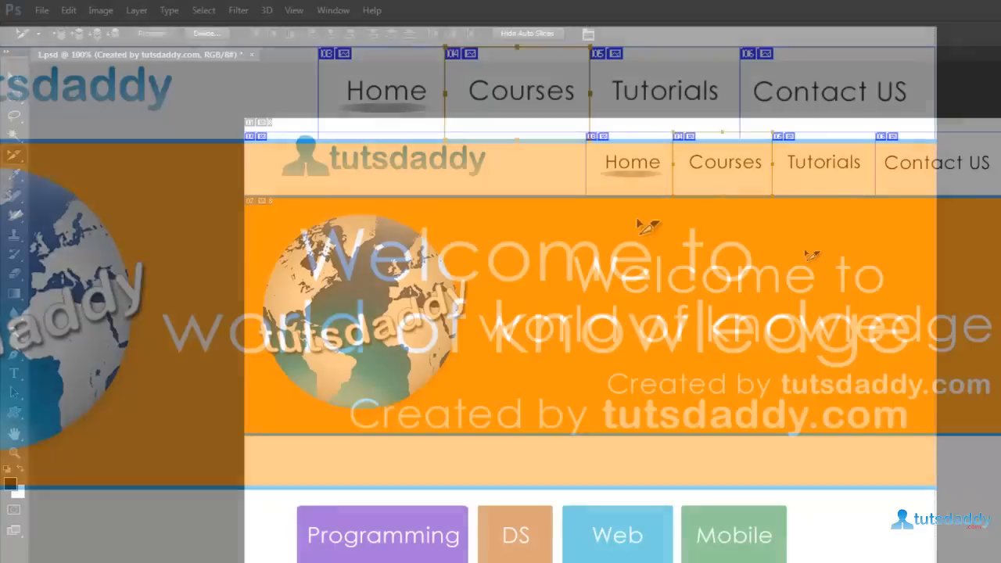
left_click(41, 10)
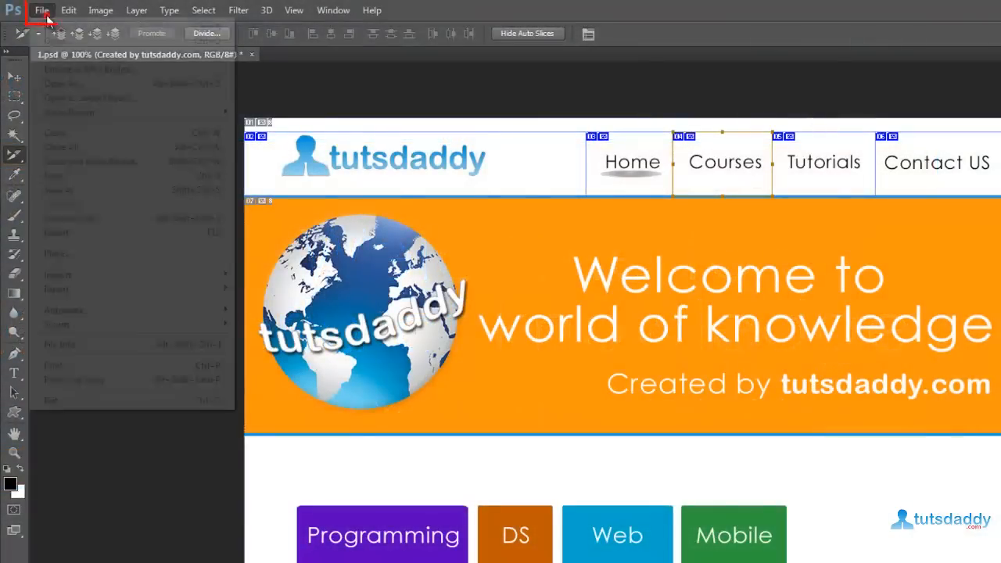
mouse_move(72, 220)
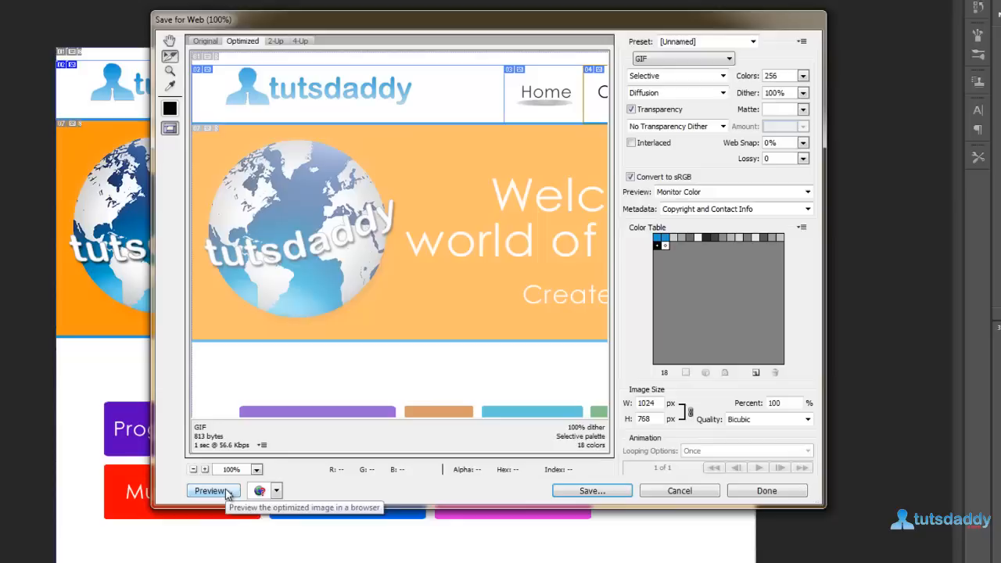
Step: Preview the optimized sliced layout in the browser from Save for Web
left_click(211, 491)
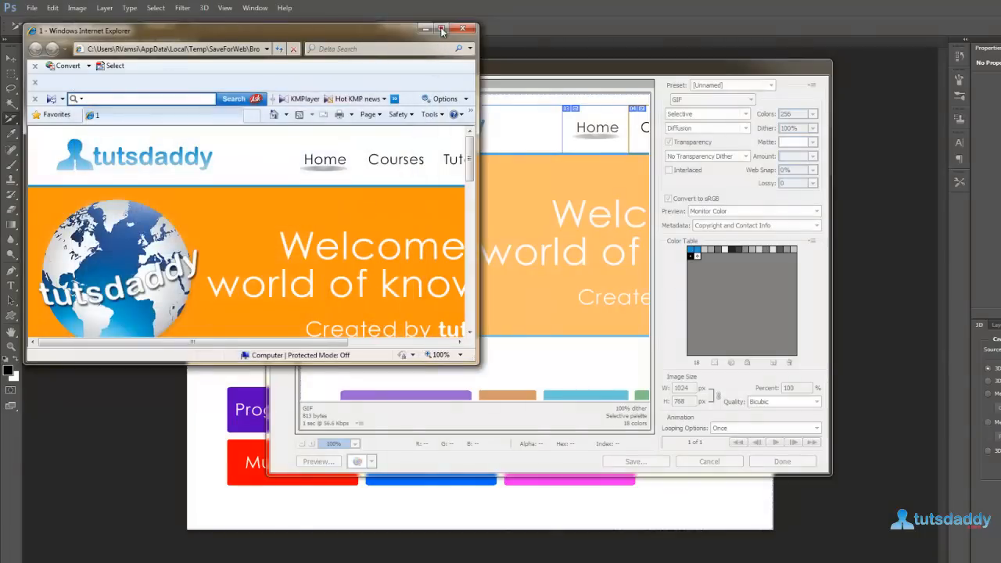
Step: Maximize the browser, follow the Courses link to its image, then go back home
left_click(441, 30)
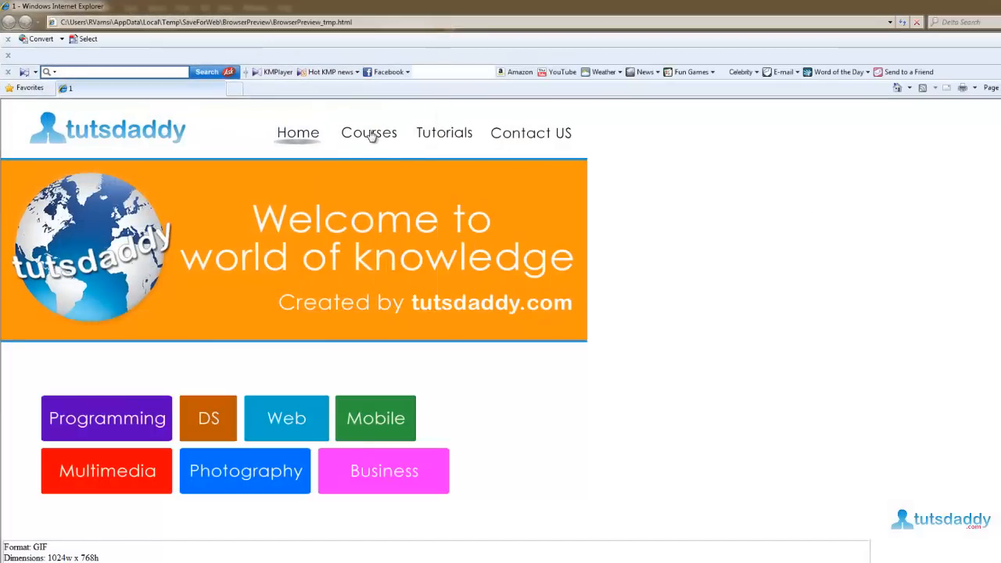
left_click(369, 131)
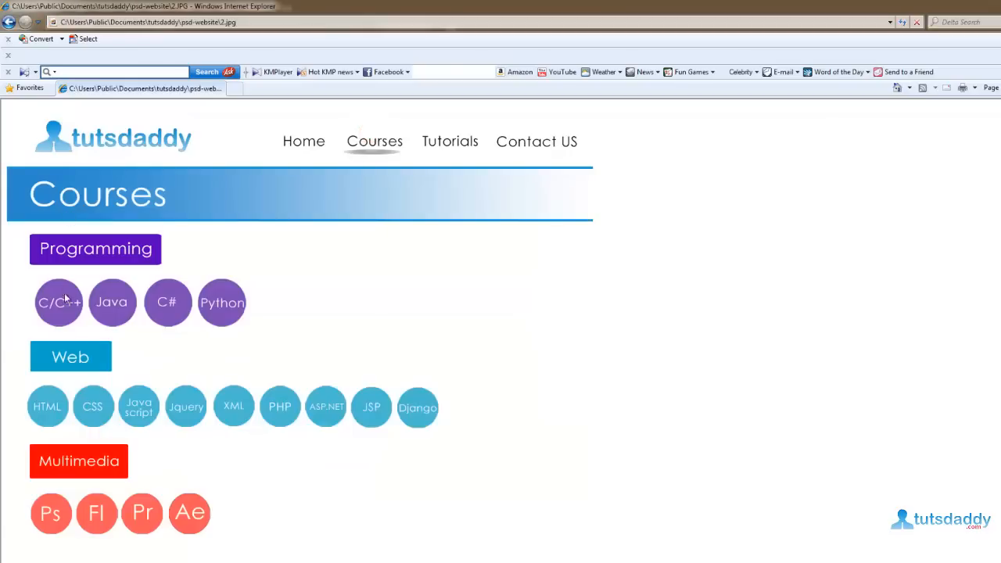
mouse_move(198, 392)
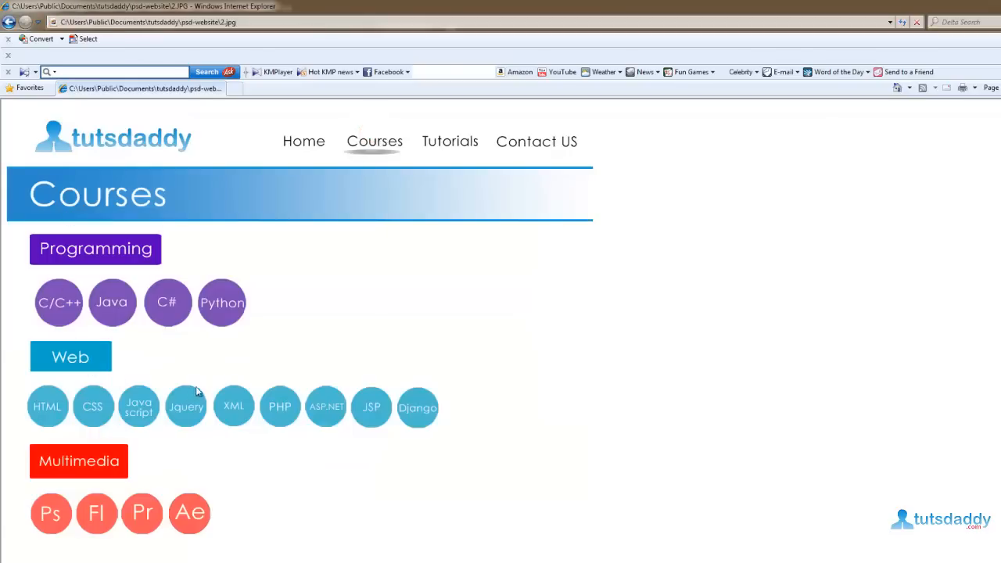
mouse_move(50, 106)
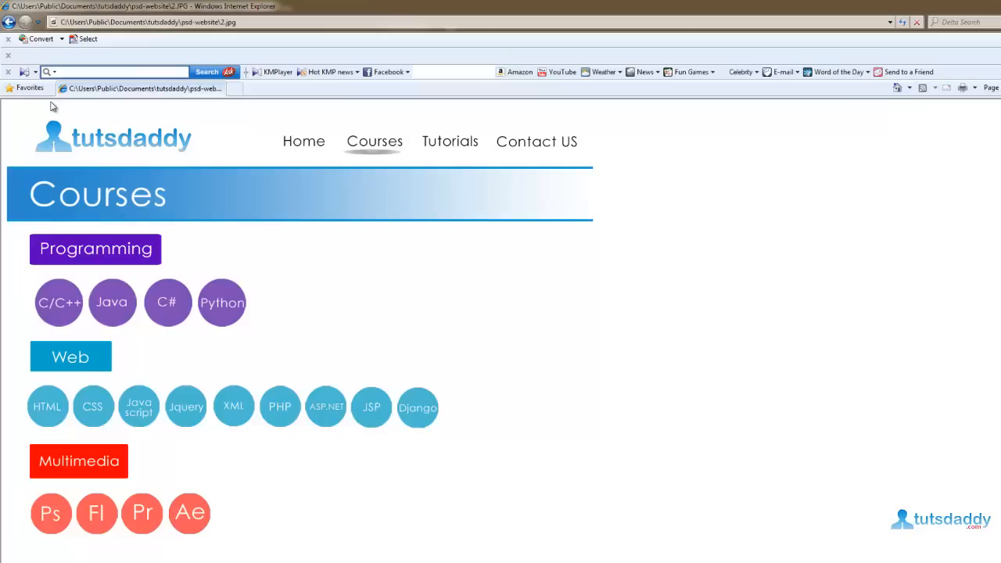
left_click(298, 131)
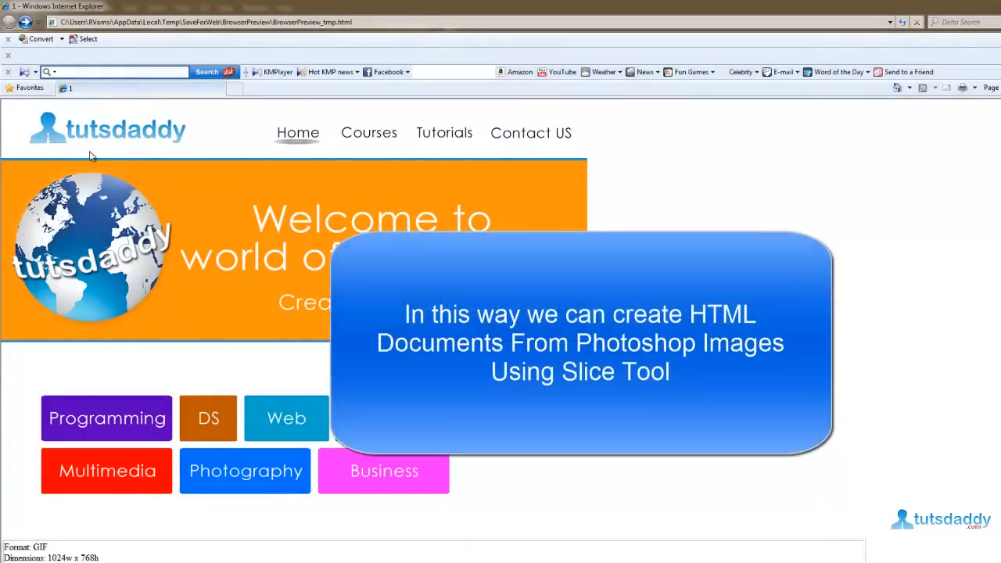
mouse_move(303, 152)
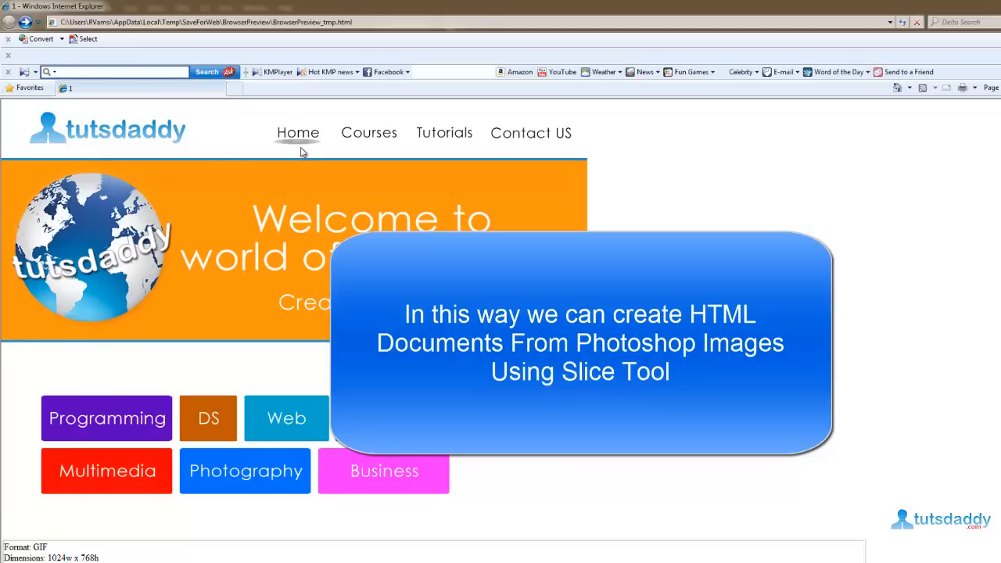